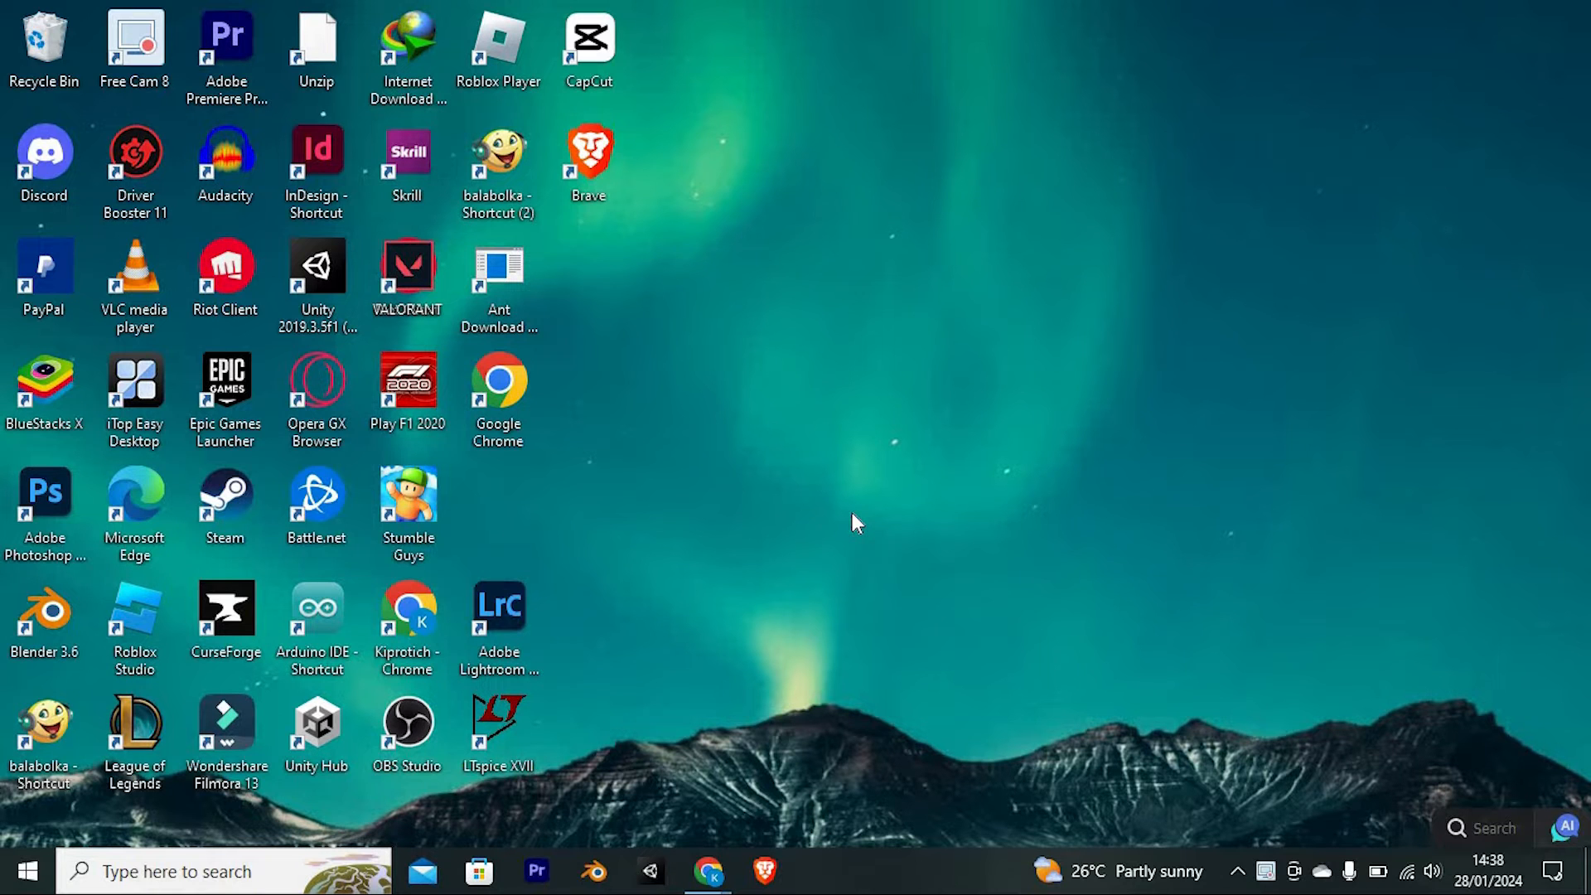
- Show the shared Quotex deposit guide from the Chrome taskbar icon
click(708, 872)
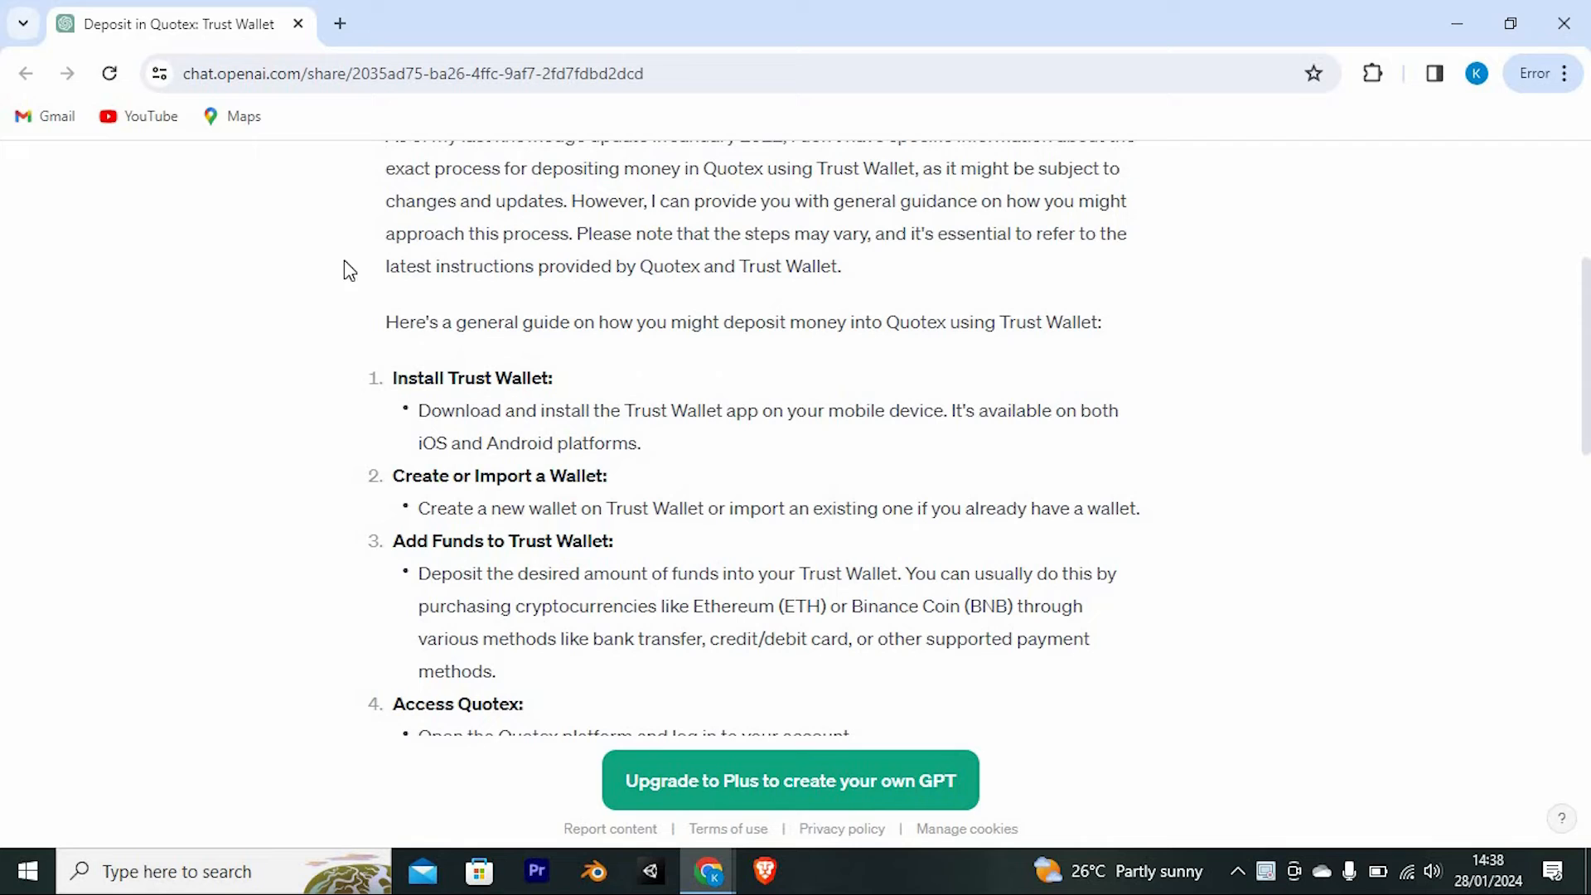
mouse_move(681, 355)
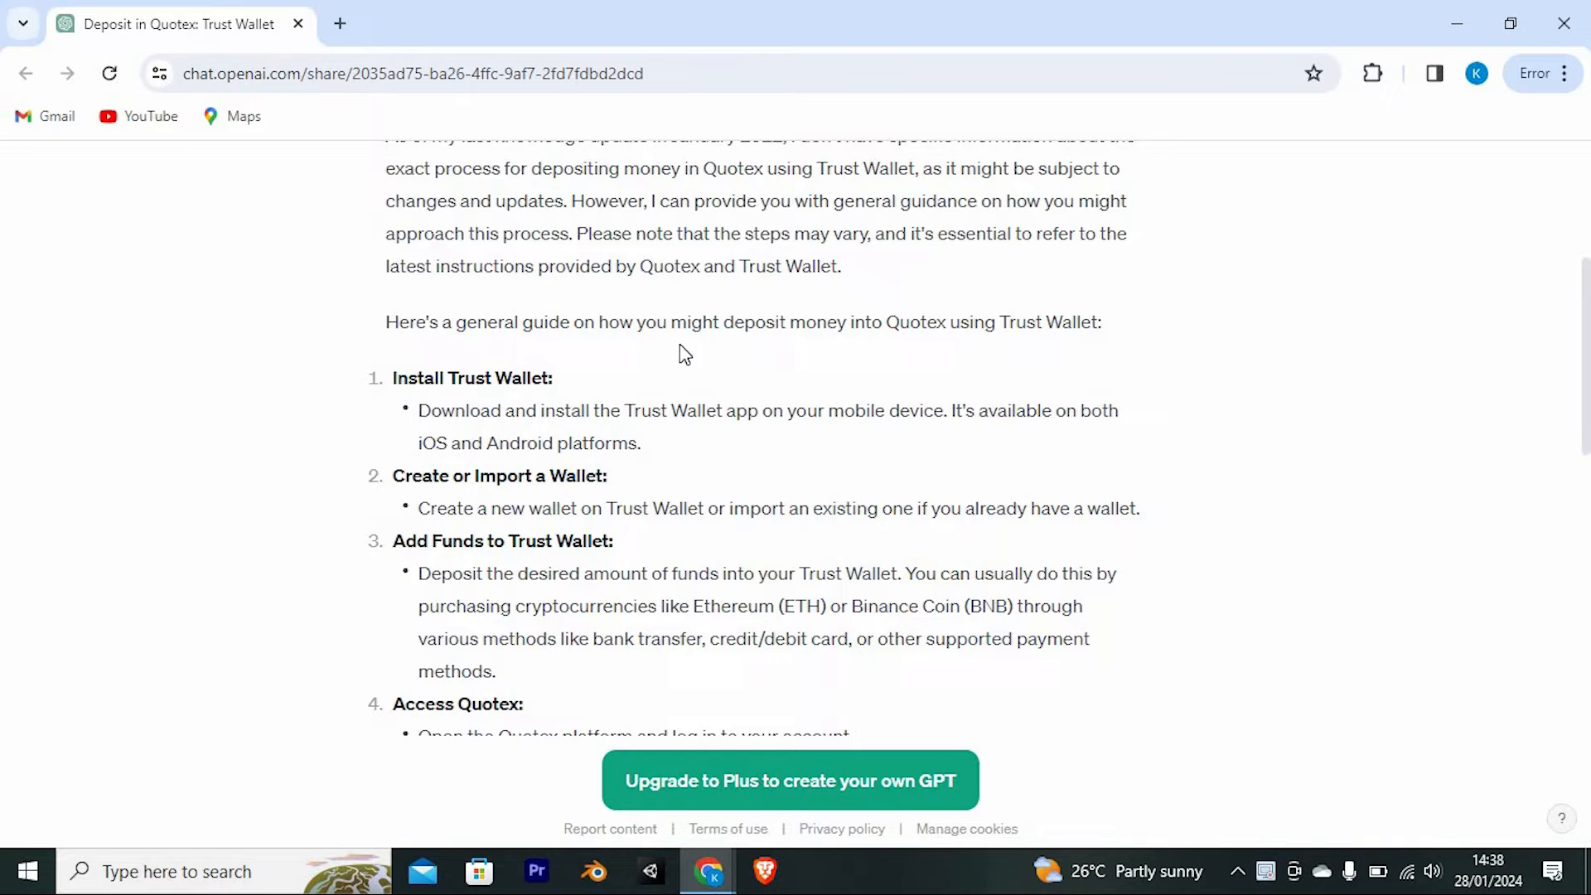
mouse_move(602, 443)
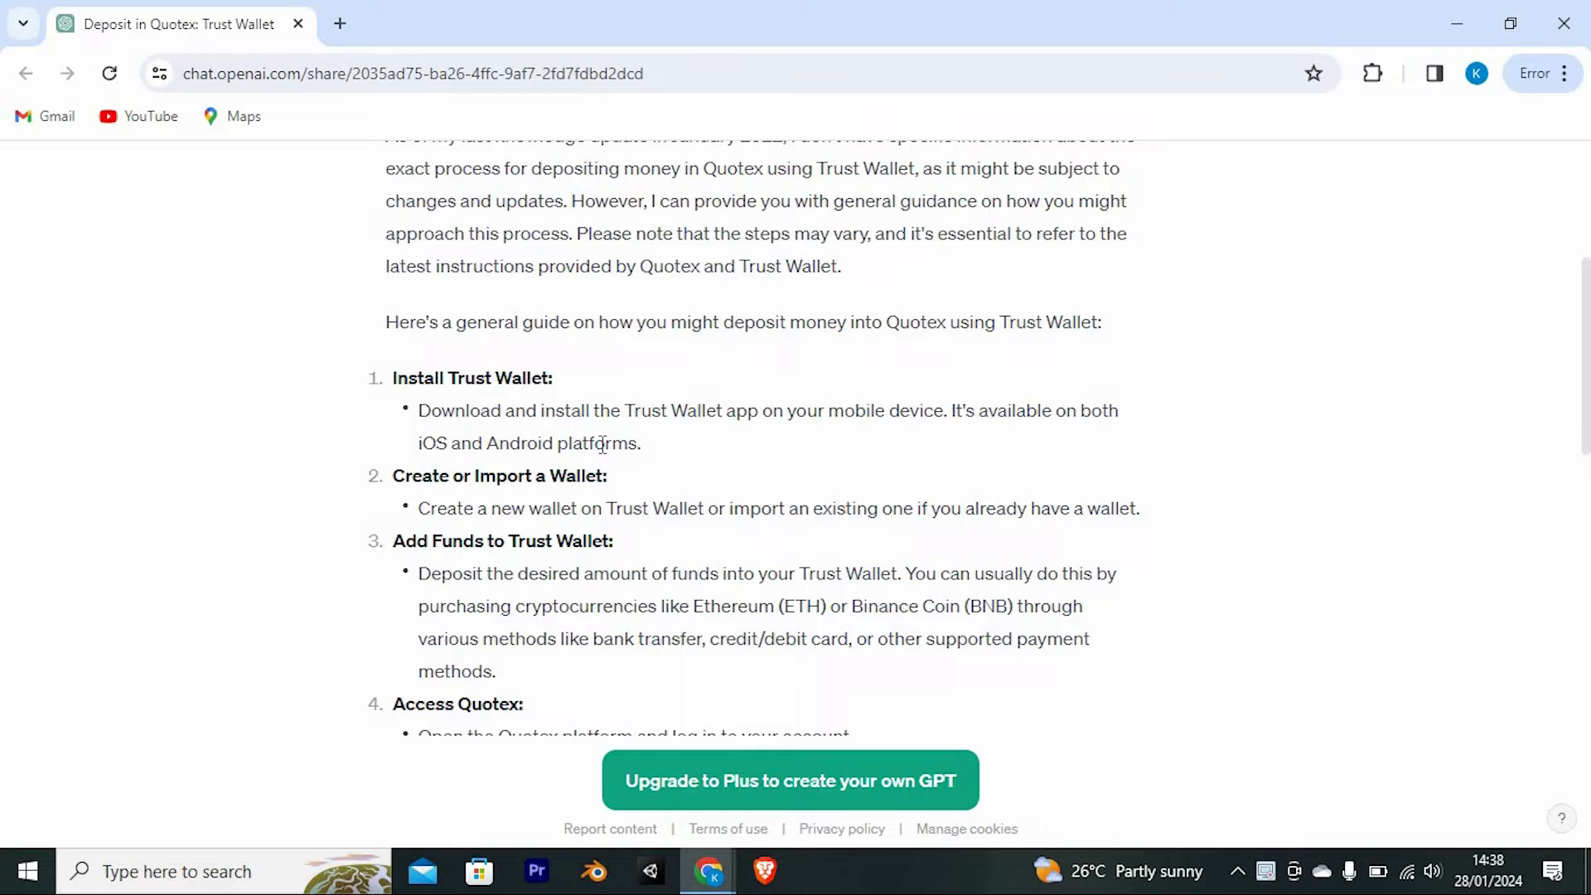
mouse_move(469, 476)
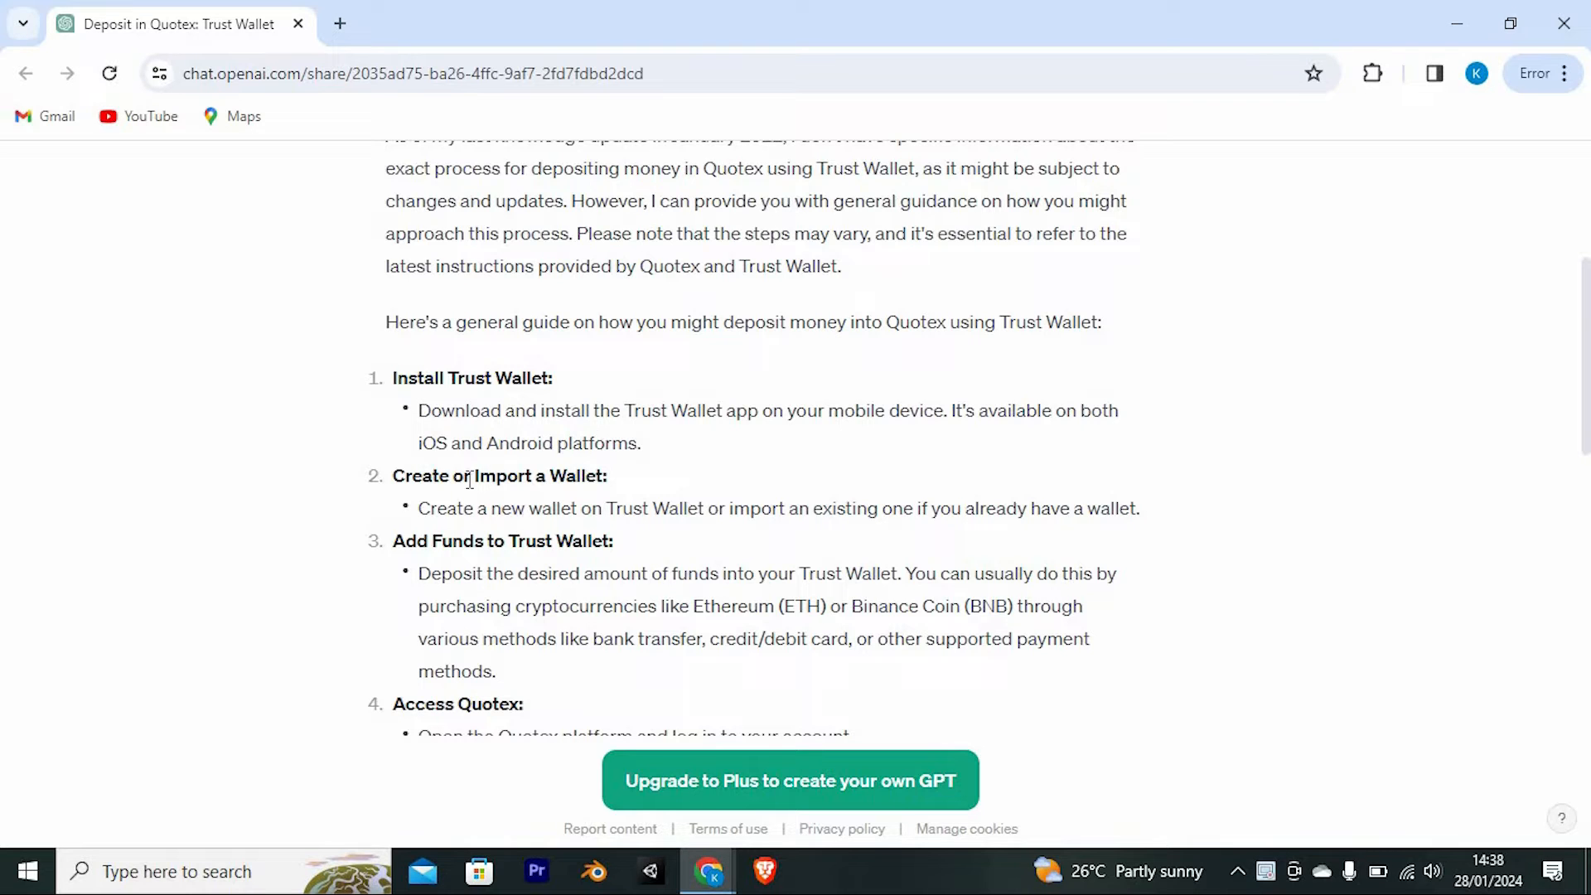
mouse_move(689, 455)
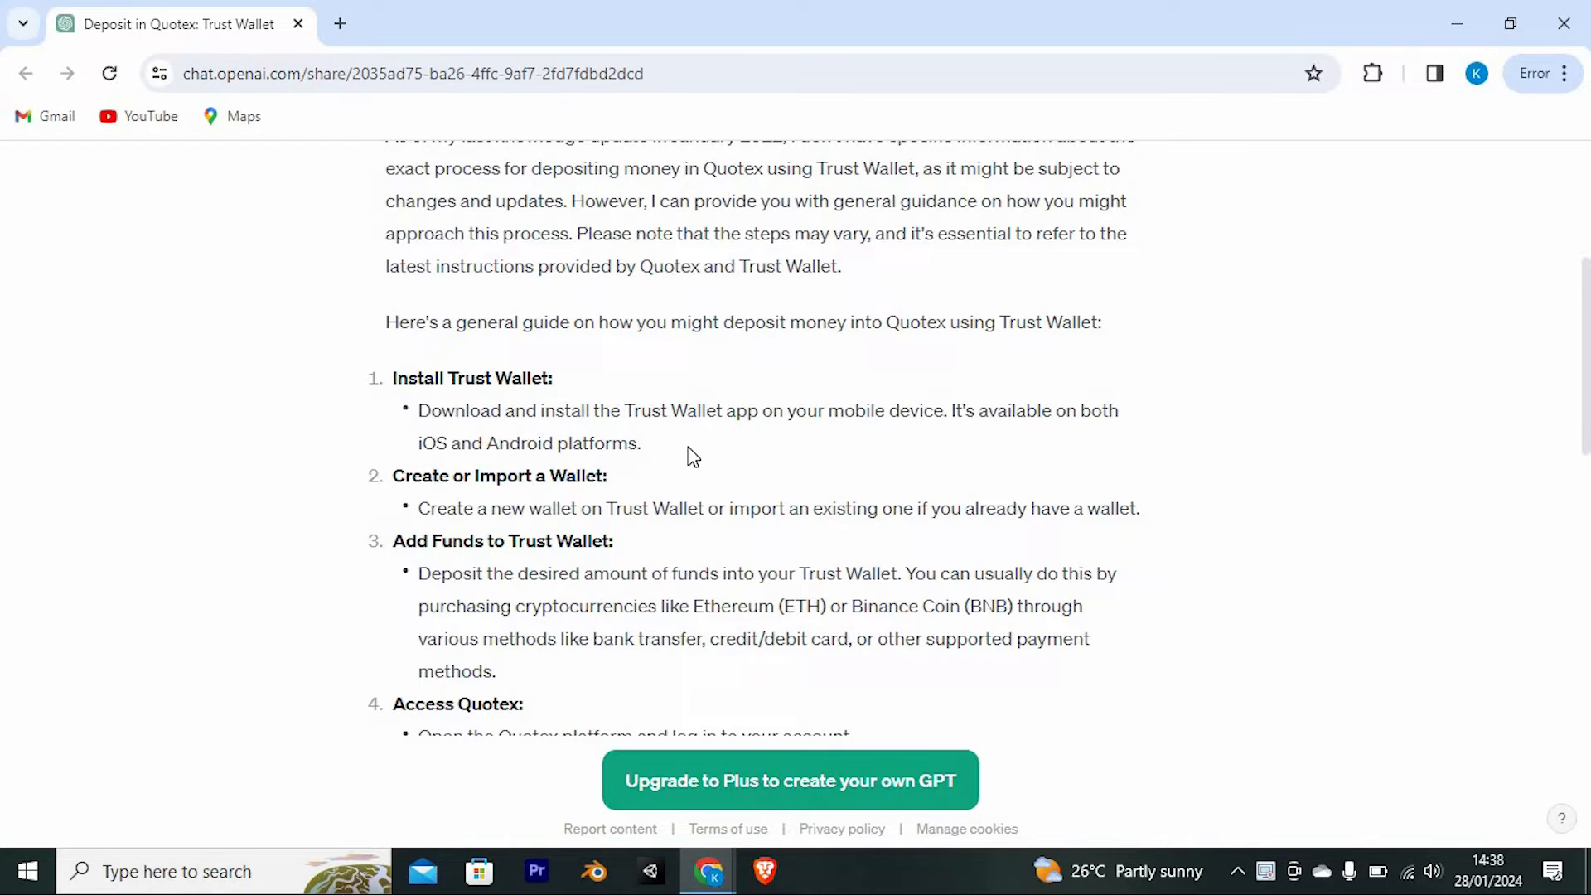
- Scroll the guide down through deposit navigation, cryptocurrency selection and address generation
scroll(down, 3)
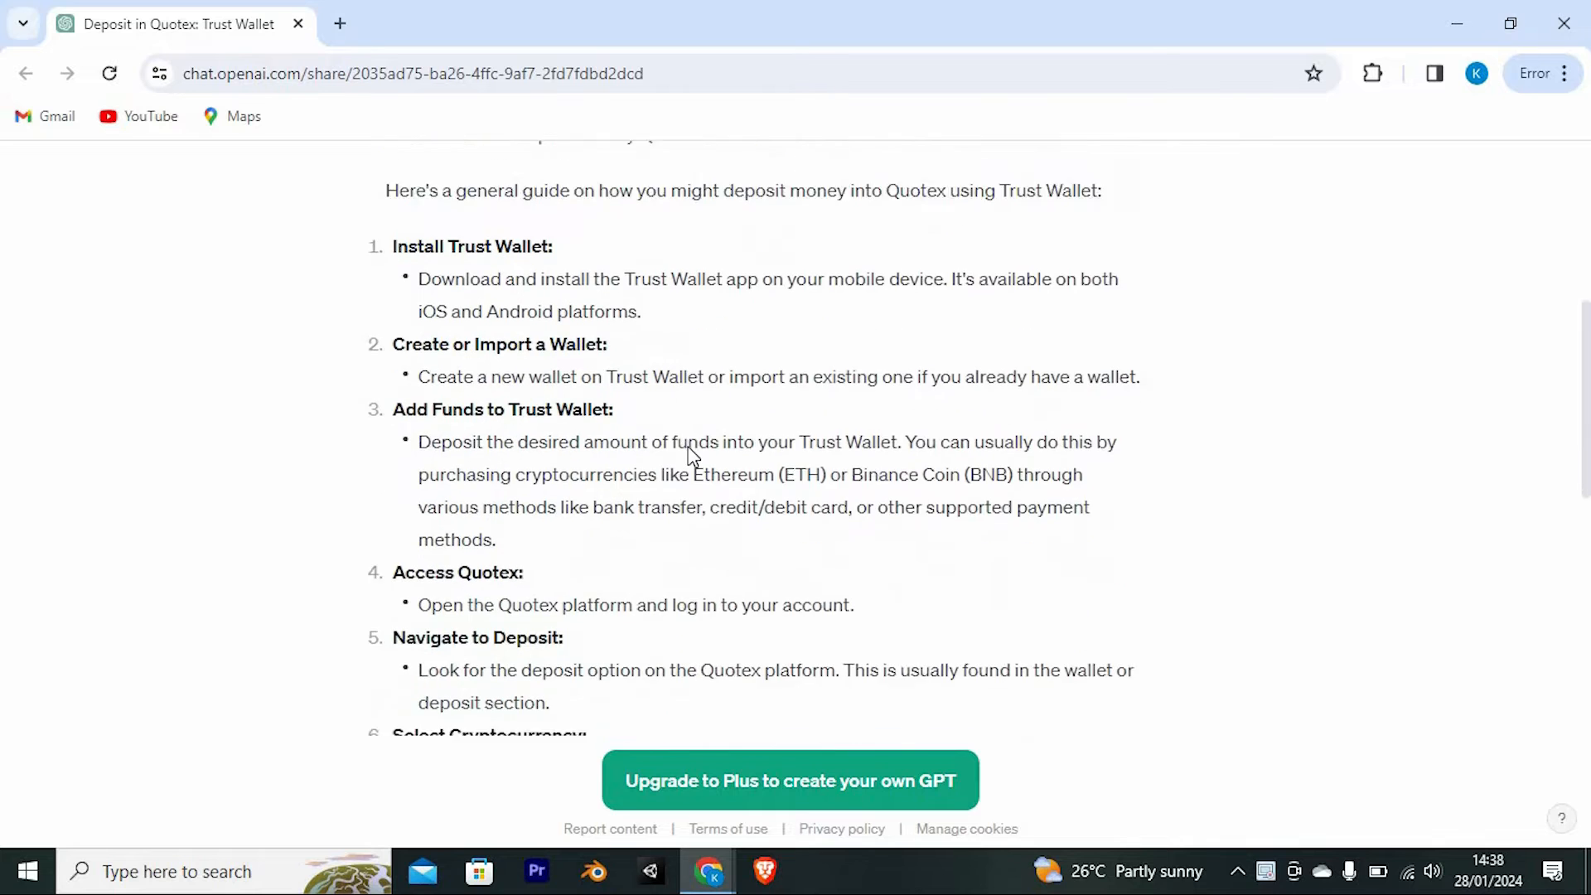
scroll(down, 3)
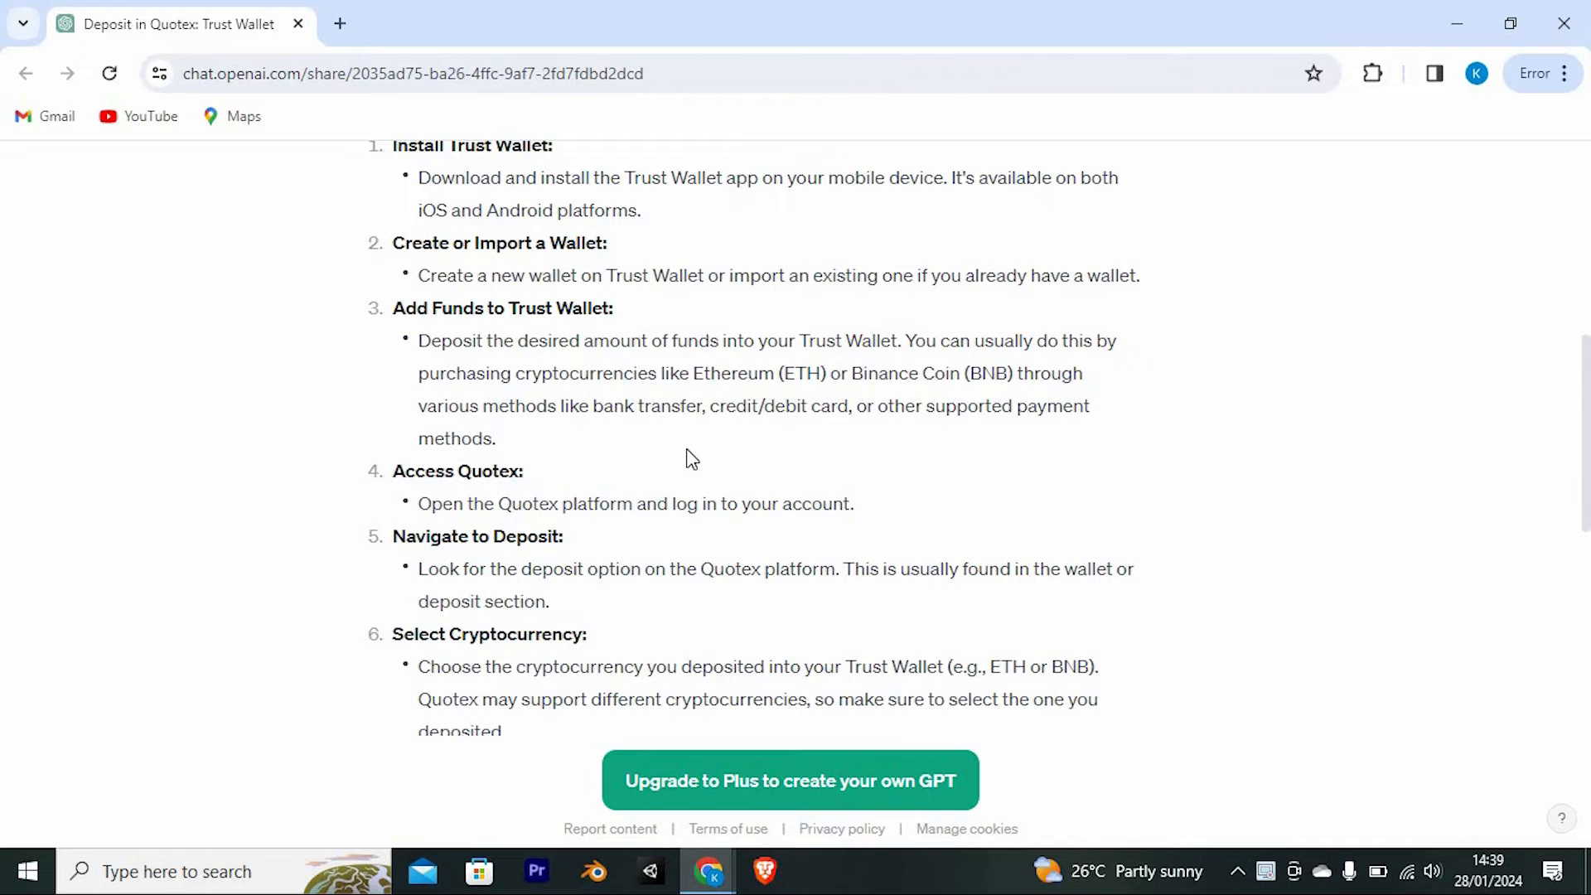
scroll(down, 3)
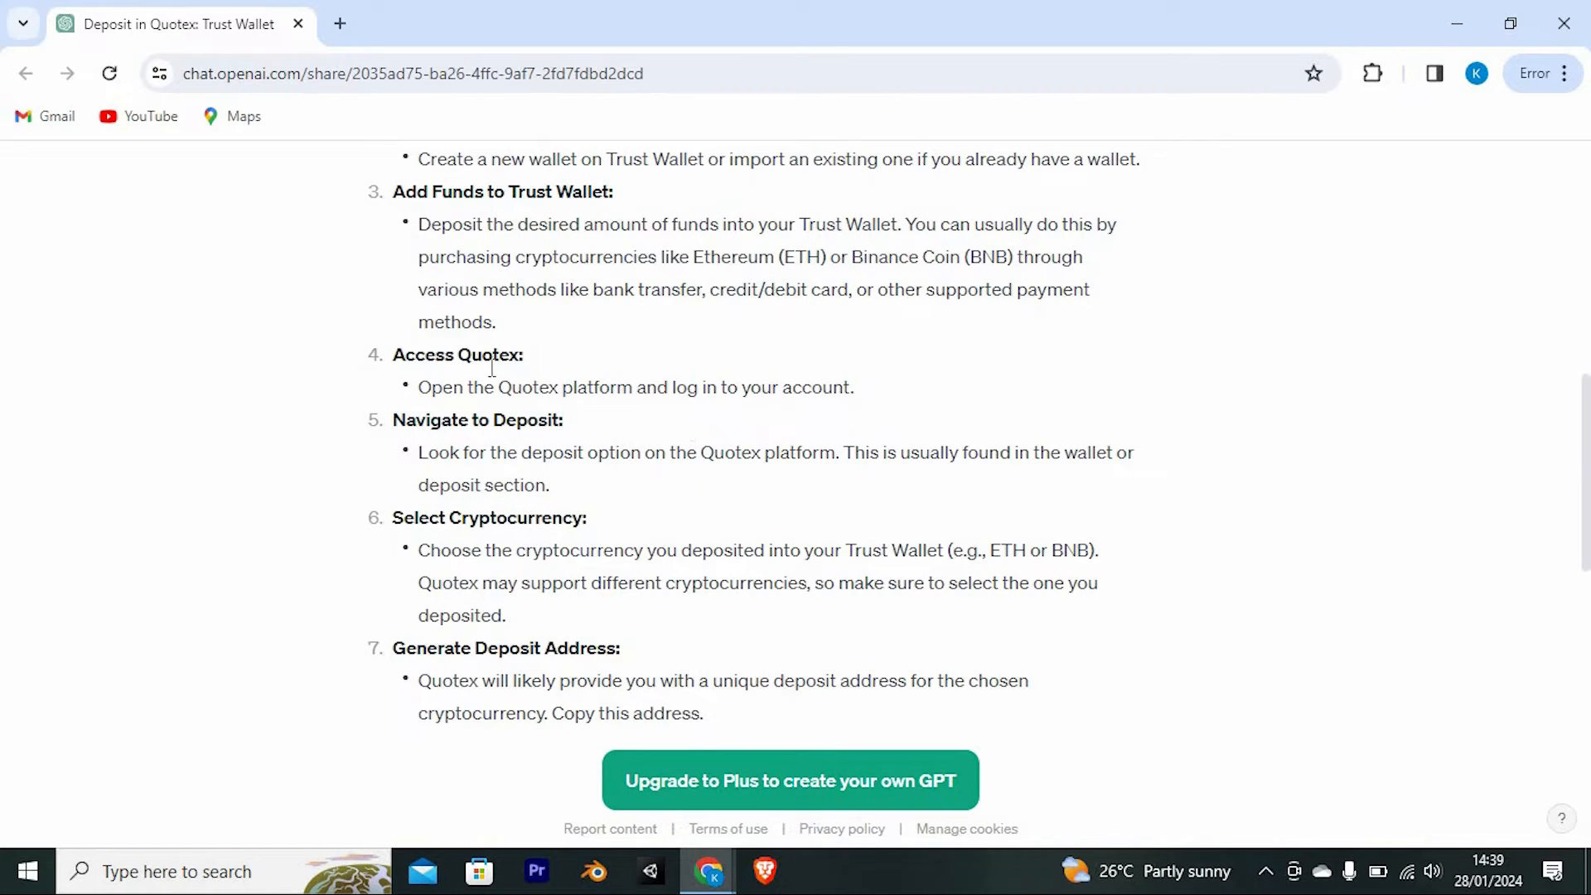
mouse_move(537, 513)
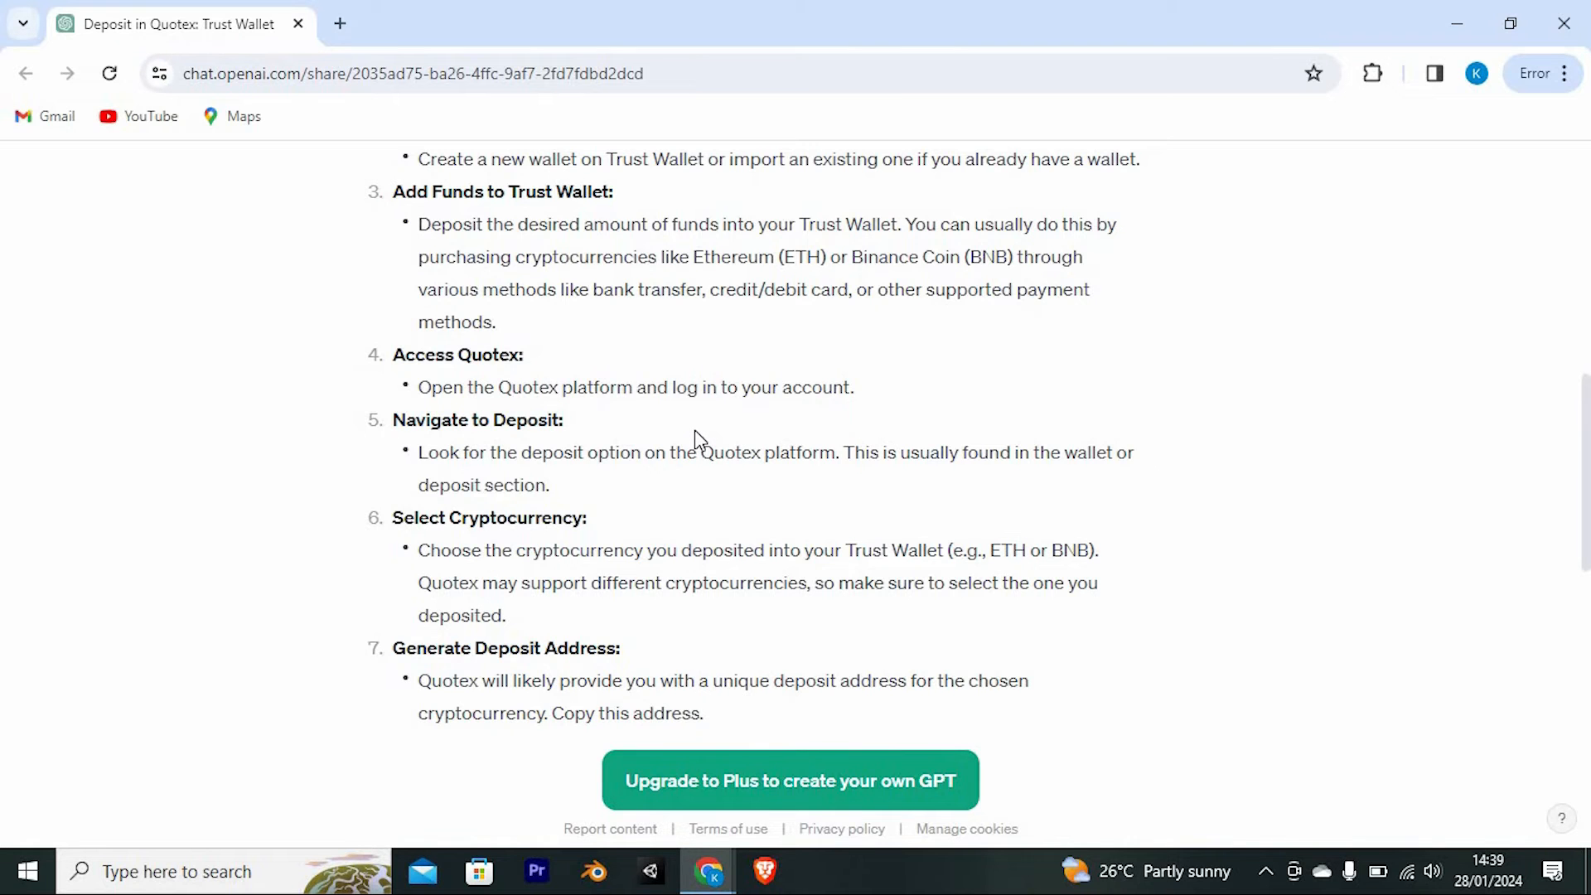
scroll(down, 3)
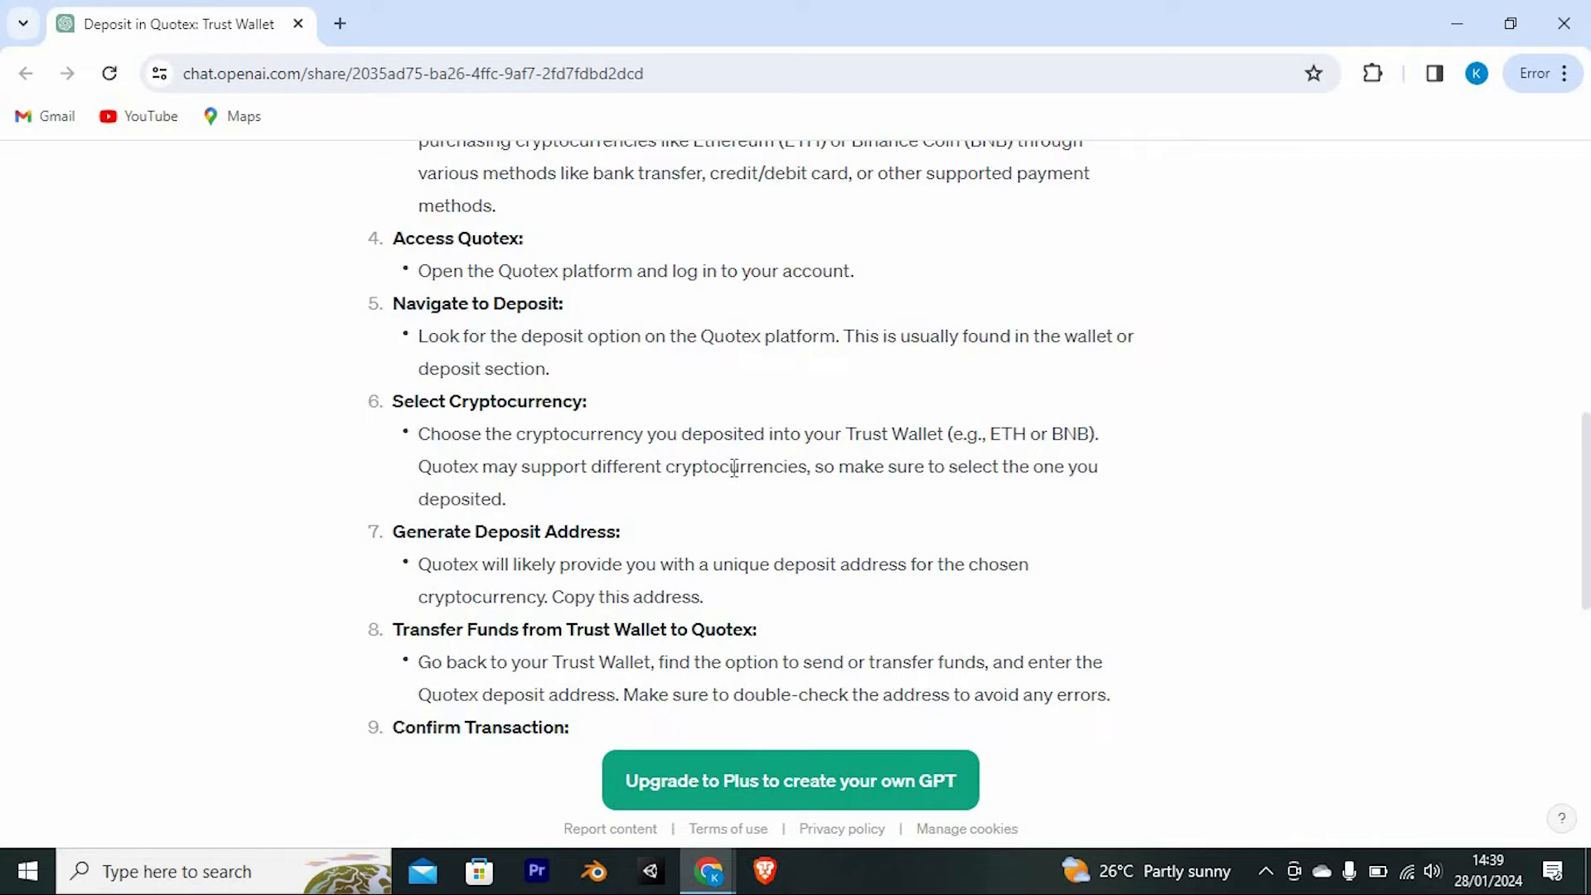
- Scroll to step 10, Verify Deposit, and the closing cautionary paragraph
scroll(down, 3)
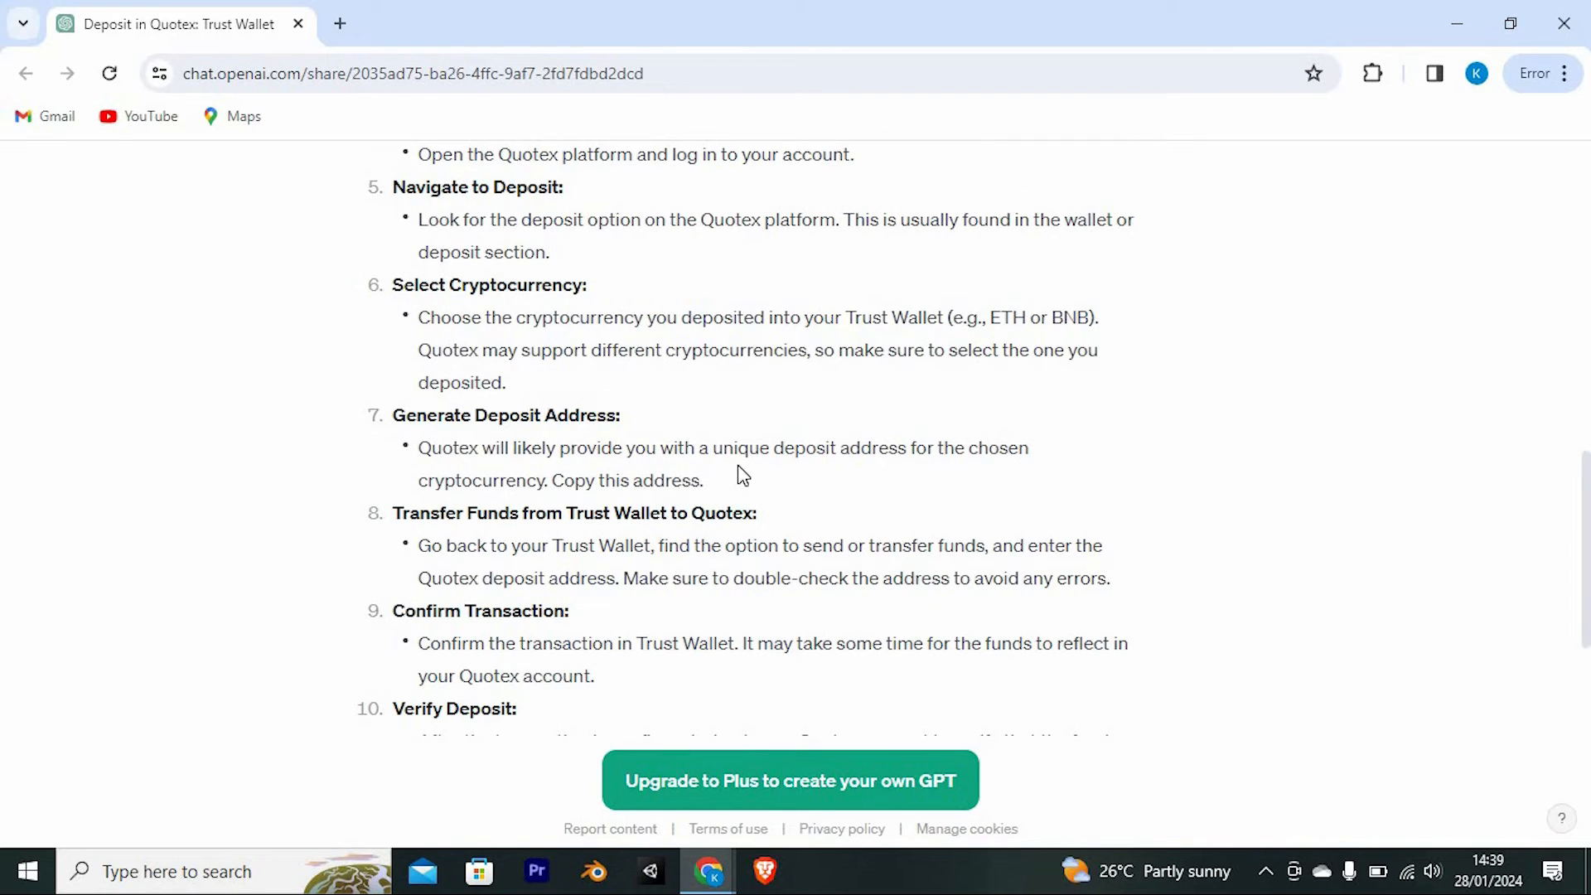
mouse_move(742, 482)
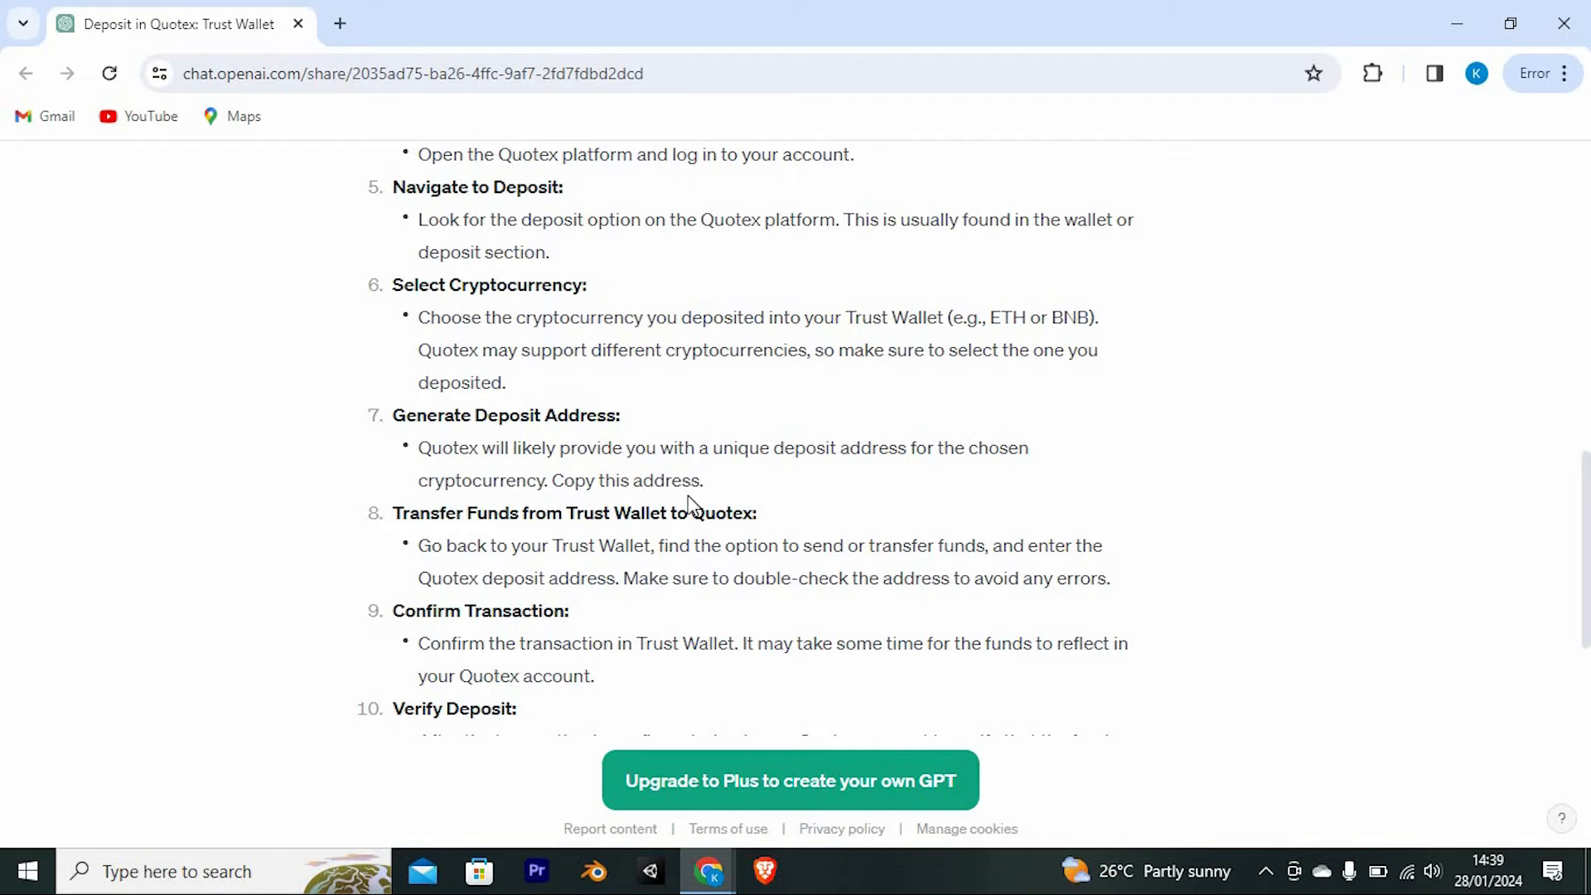
mouse_move(776, 495)
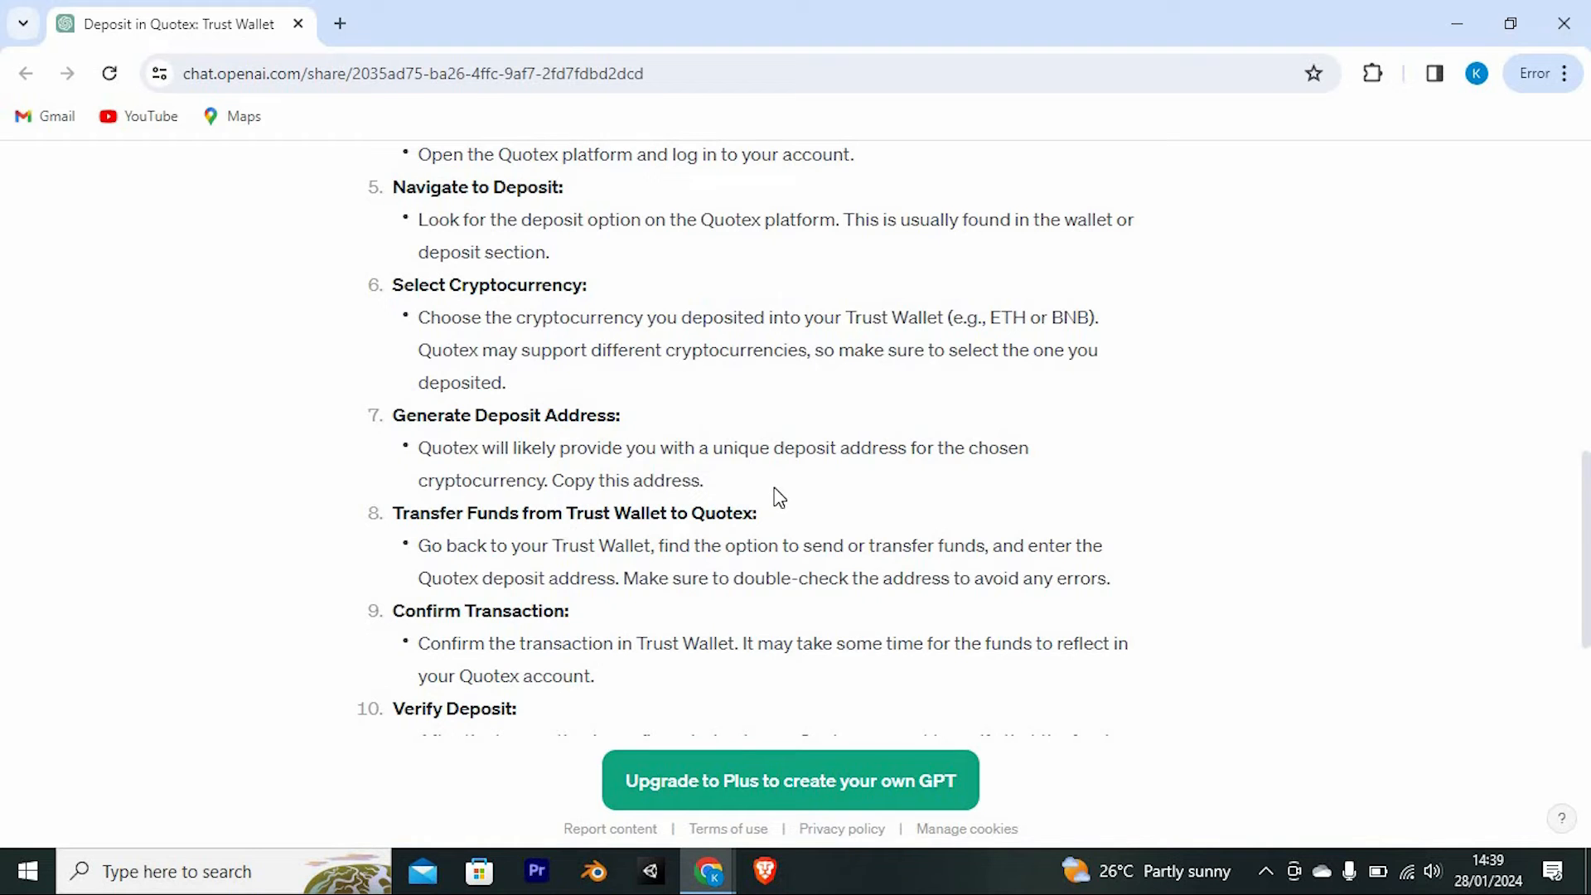
scroll(down, 3)
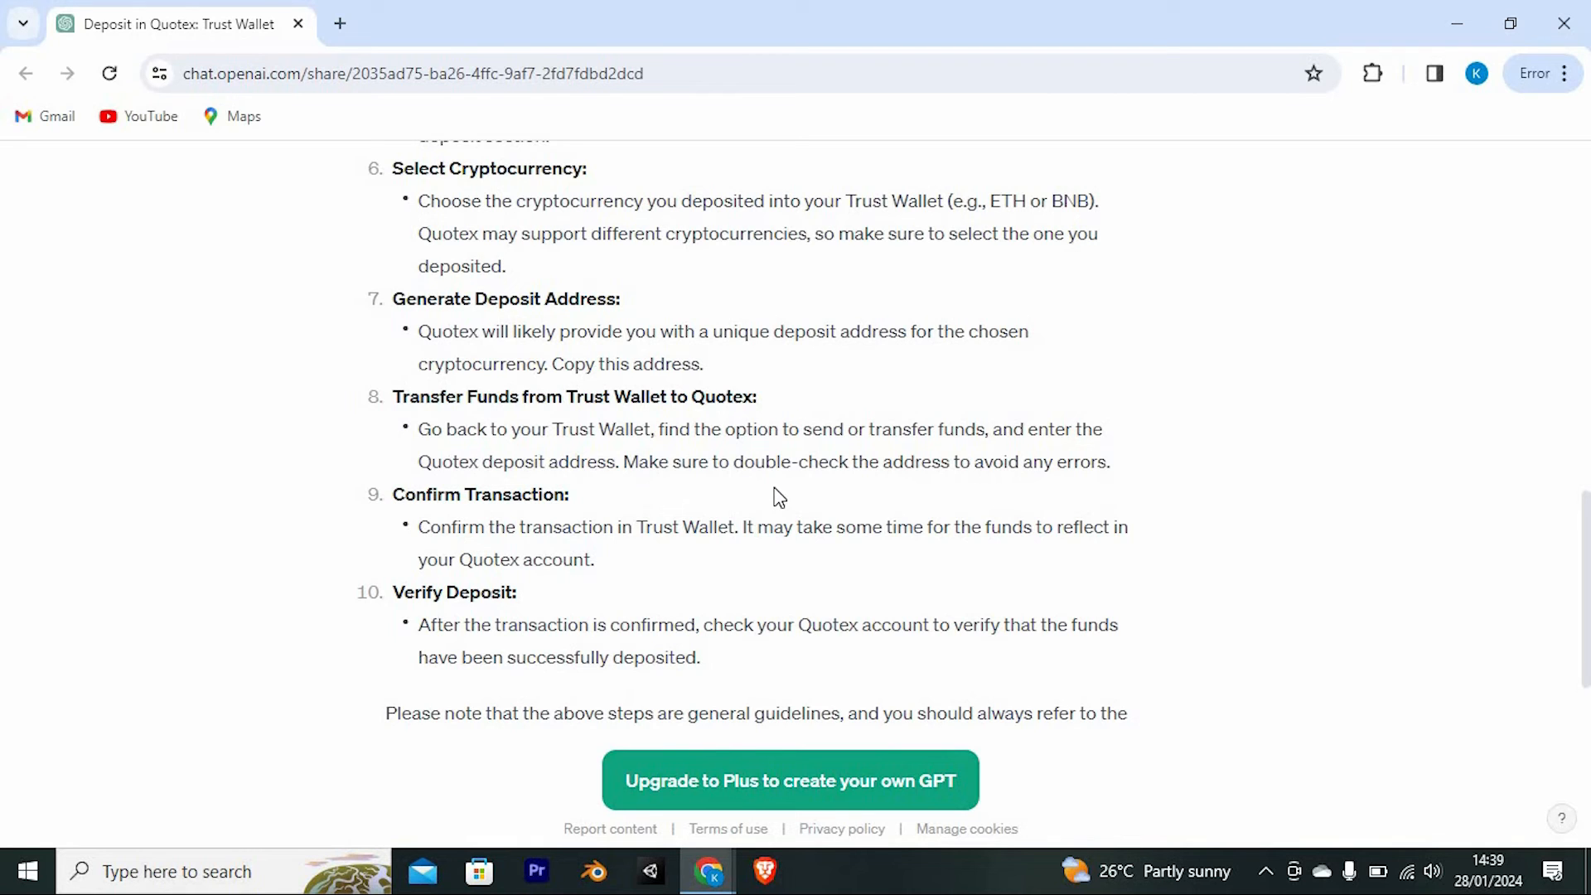
scroll(down, 3)
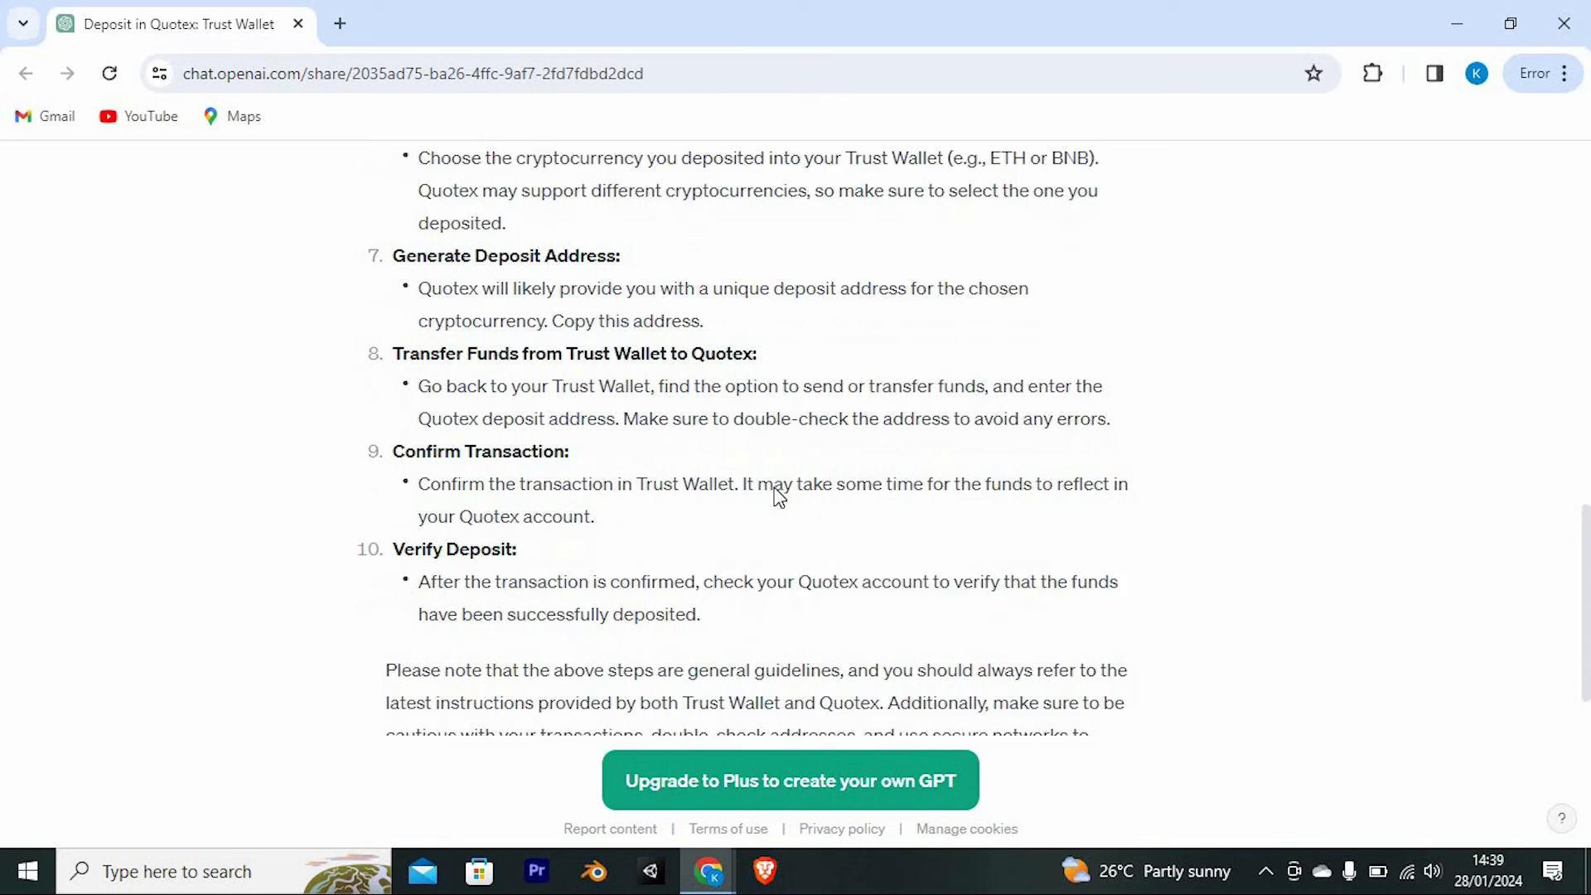
scroll(down, 3)
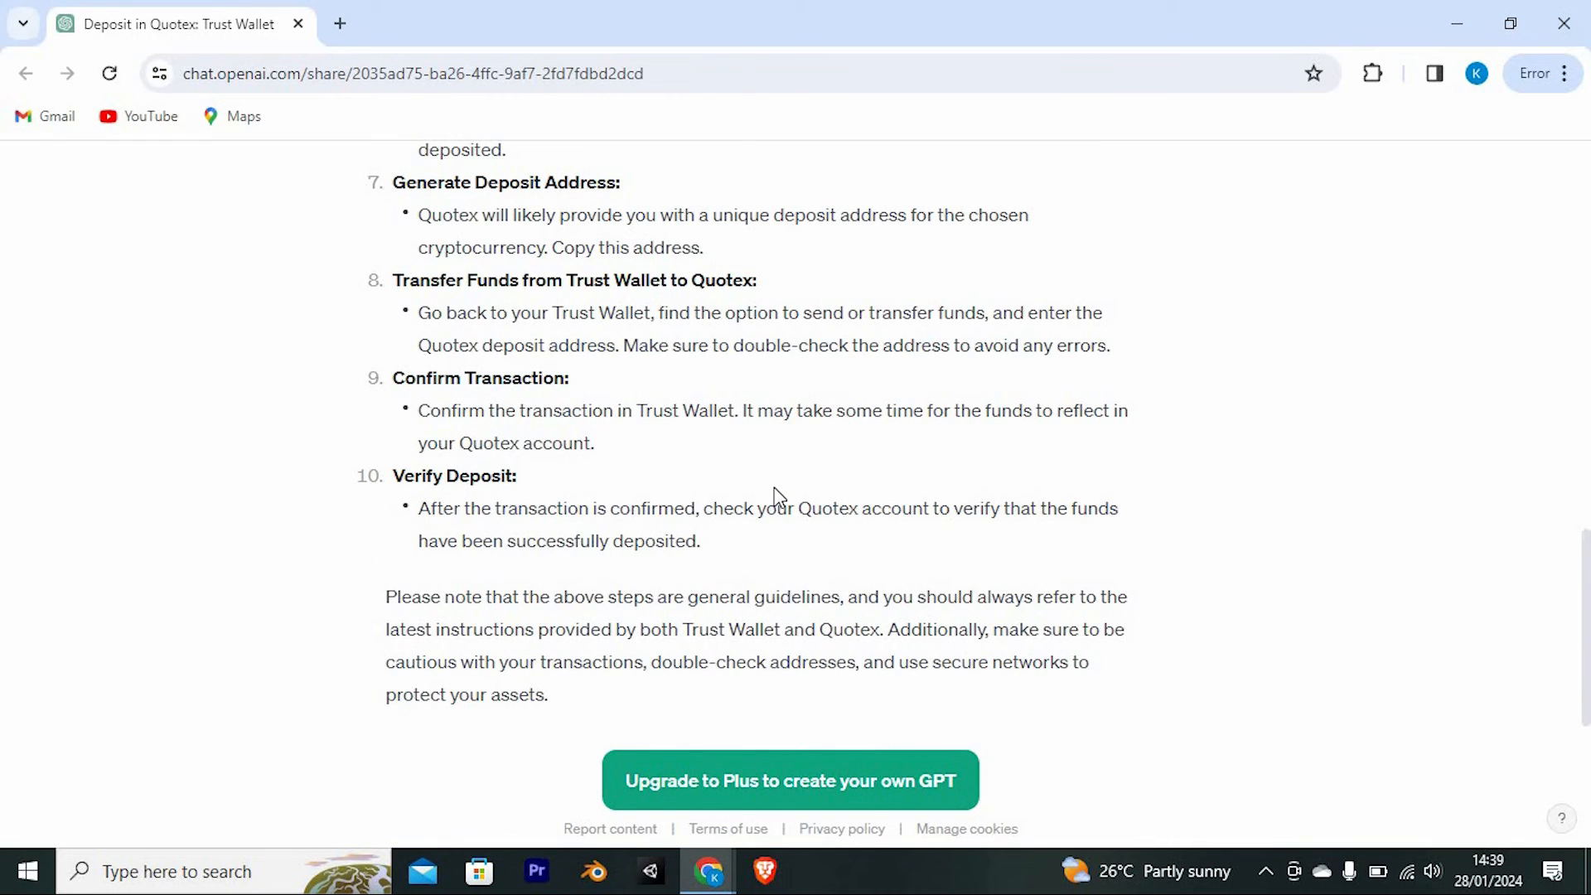
mouse_move(531, 484)
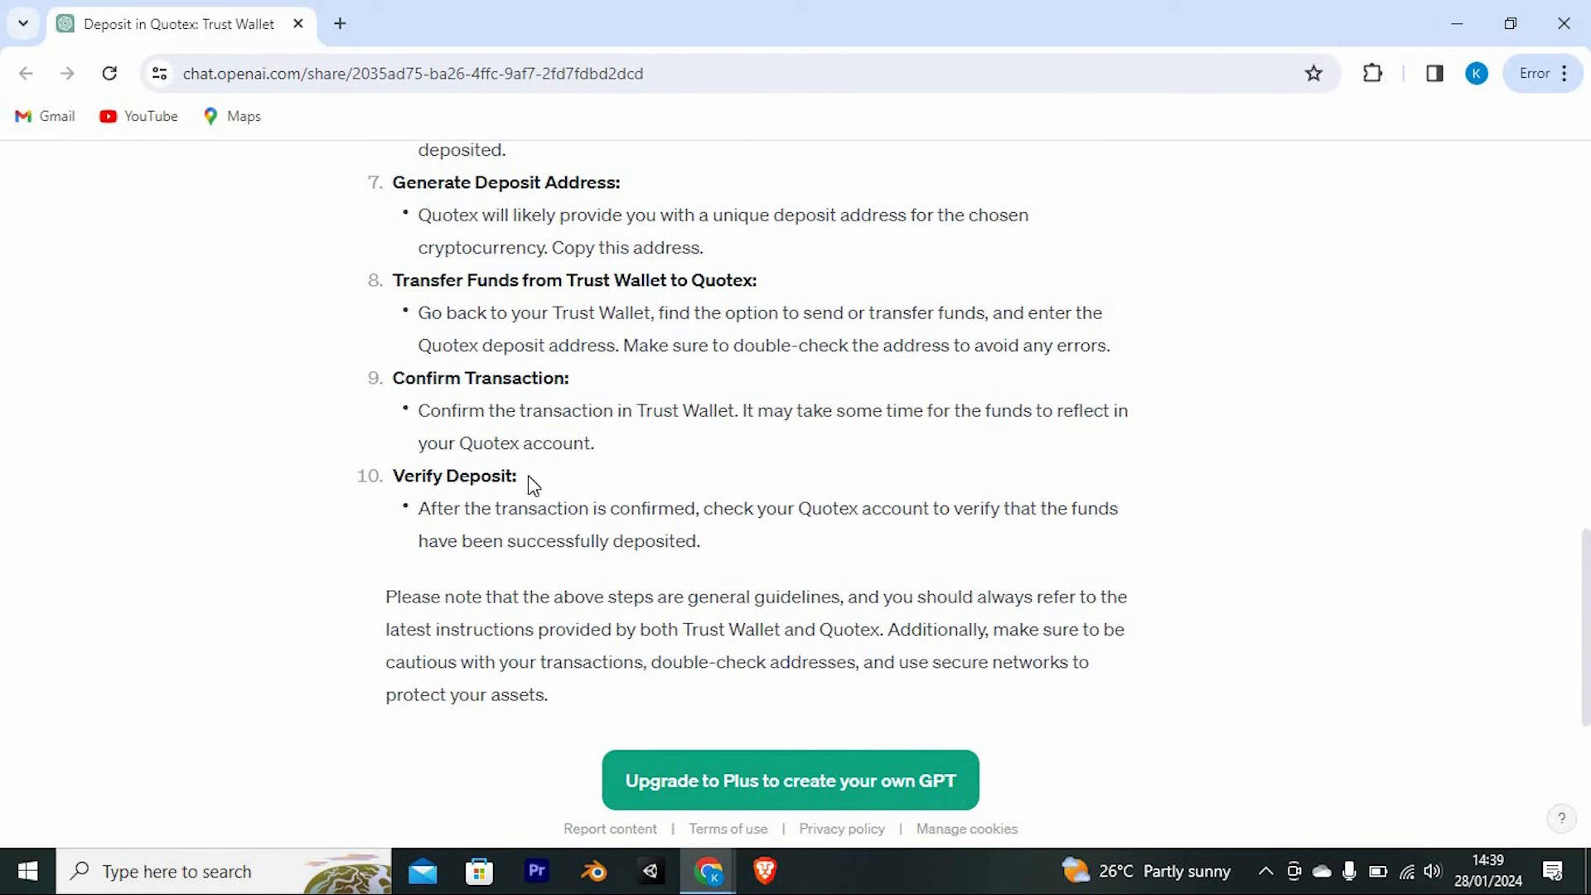
mouse_move(643, 578)
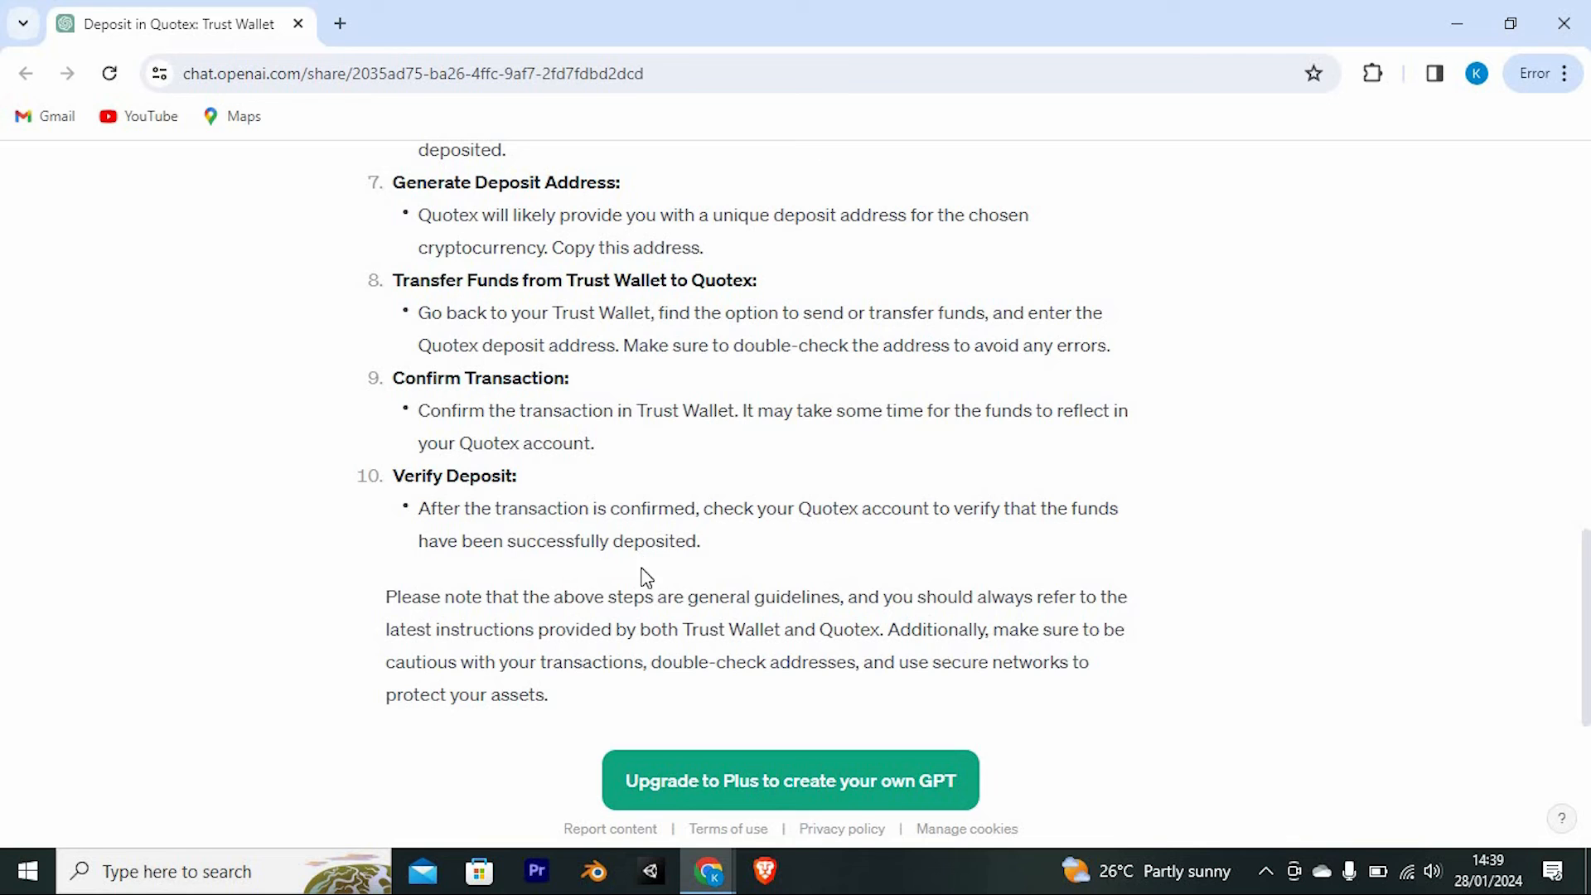